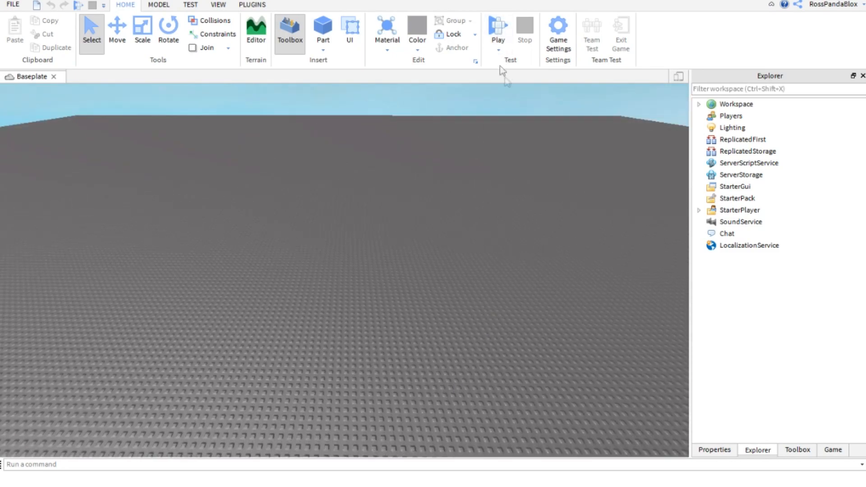
# Start a play test so your avatar spawns on the empty baseplate.
pyautogui.click(497, 28)
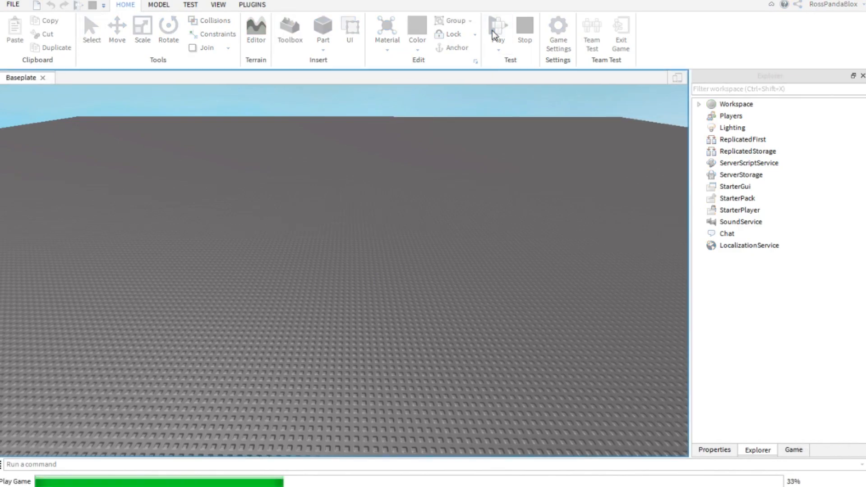
pyautogui.click(497, 29)
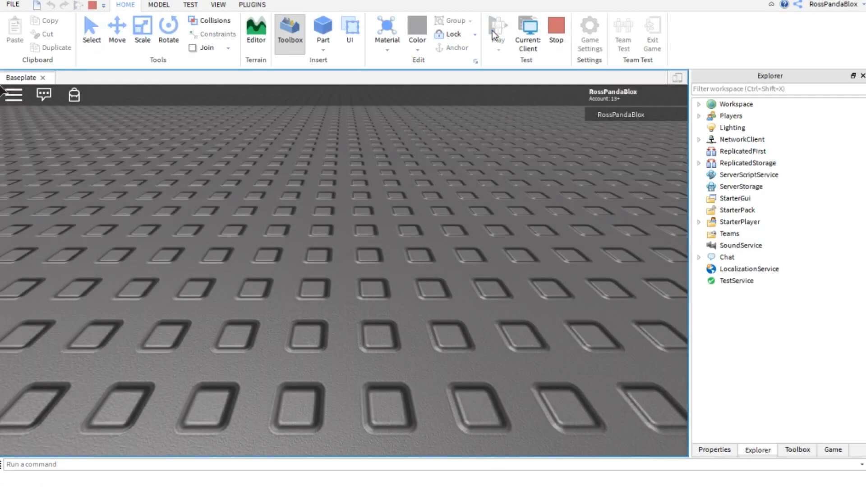
pyautogui.click(496, 29)
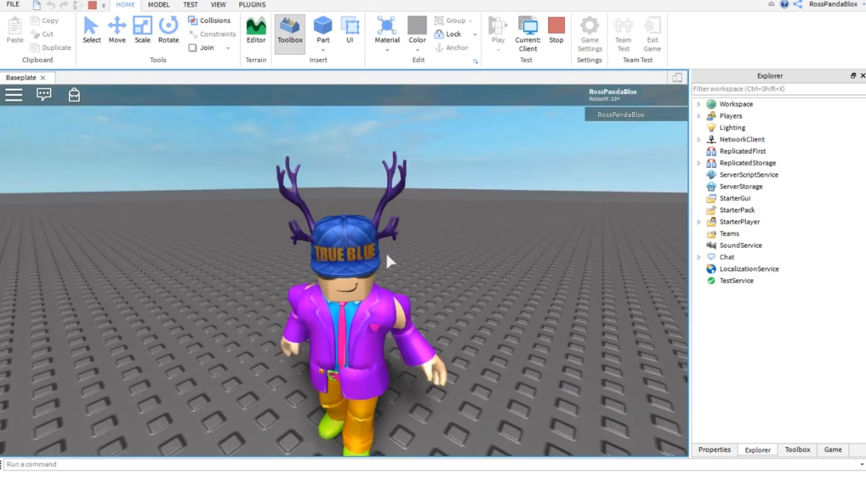
# Select your avatar's model under Workspace in Explorer and copy it.
pyautogui.click(736, 104)
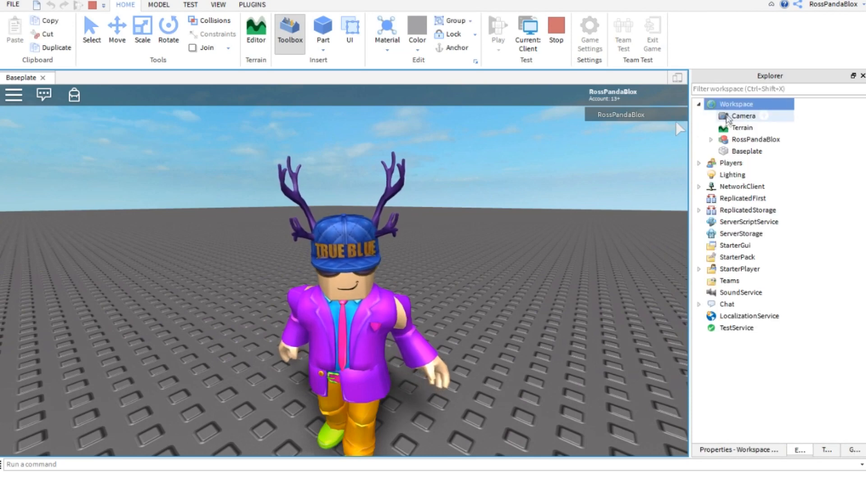
pyautogui.click(750, 139)
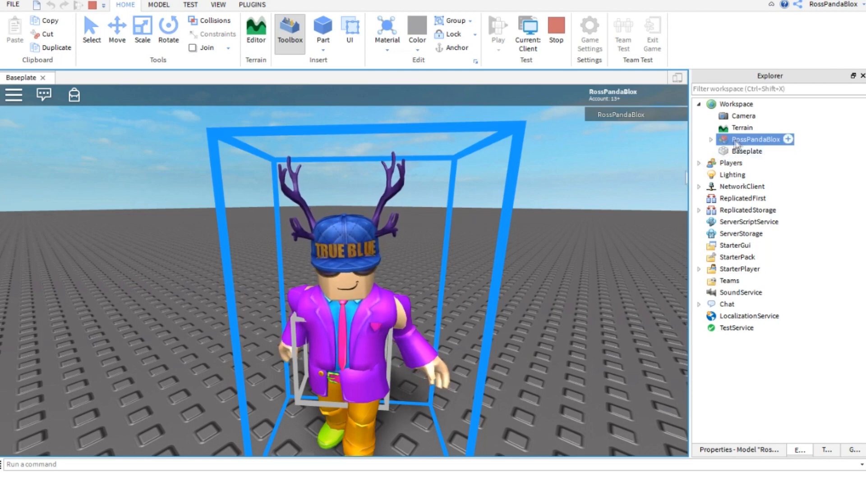
pyautogui.click(714, 139)
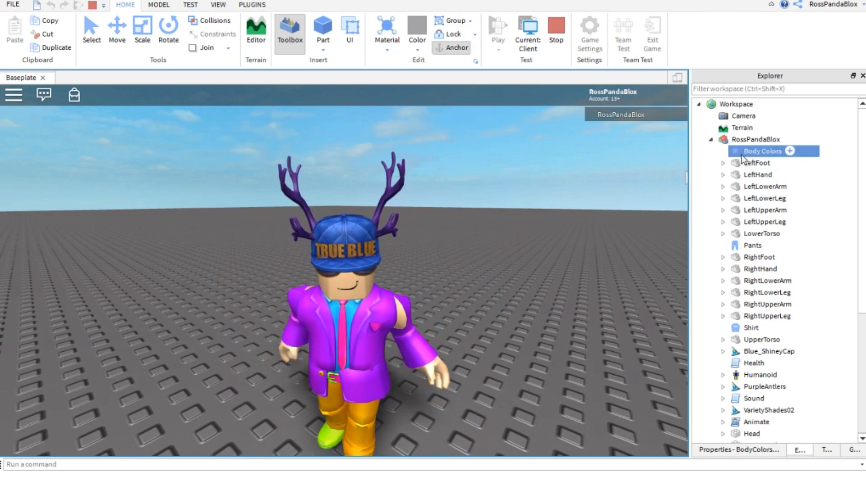
pyautogui.click(758, 139)
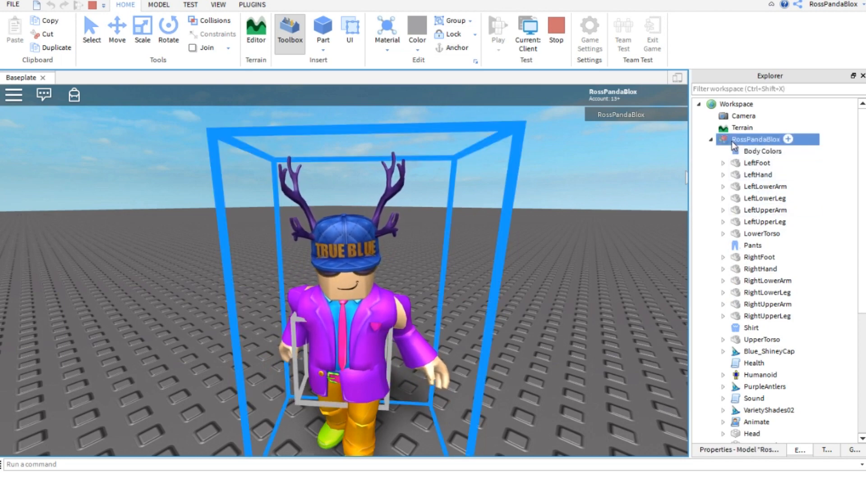
pyautogui.rightClick(756, 140)
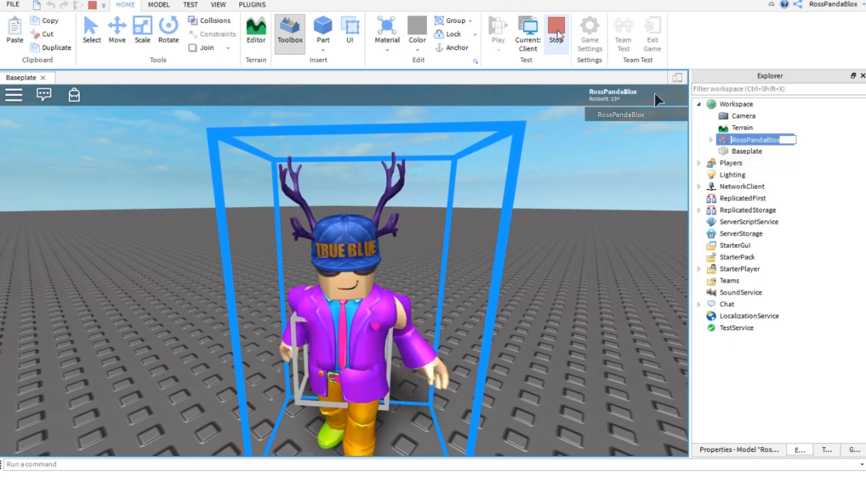
# Stop the test and paste the copied avatar into the edit-mode Workspace.
pyautogui.click(555, 33)
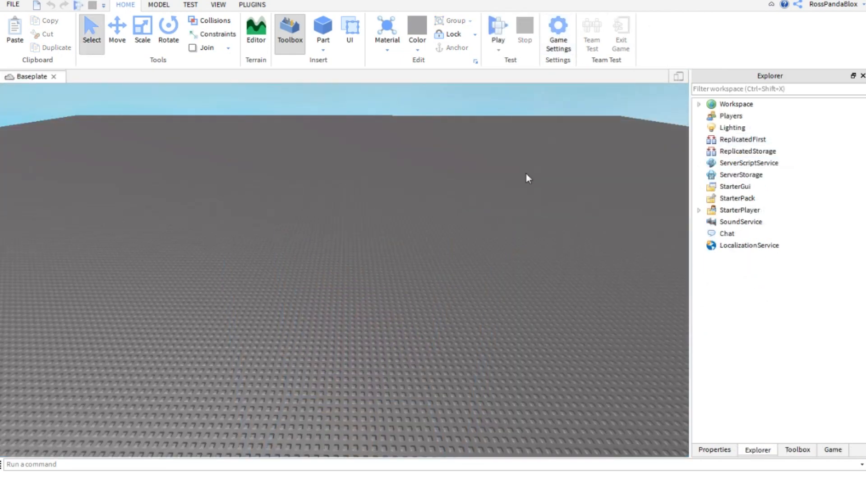
pyautogui.rightClick(735, 104)
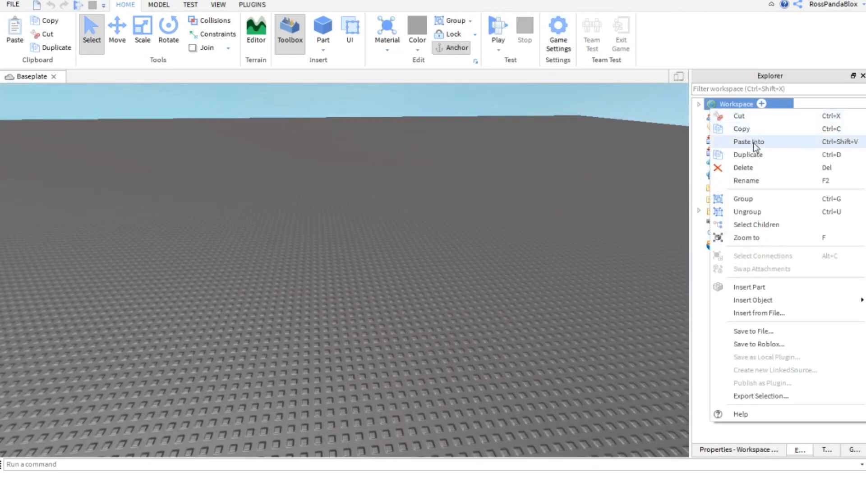
pyautogui.click(748, 141)
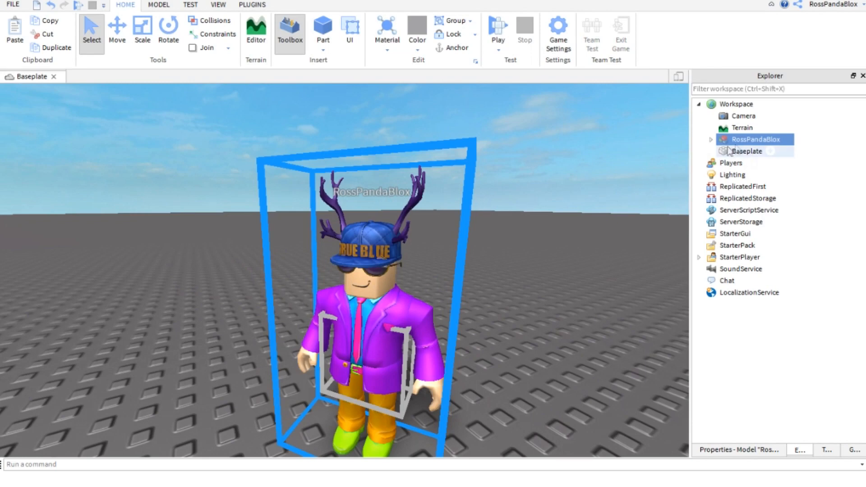
# Blank the model's name and ready the RightLowerArm for rotation.
pyautogui.doubleClick(756, 139)
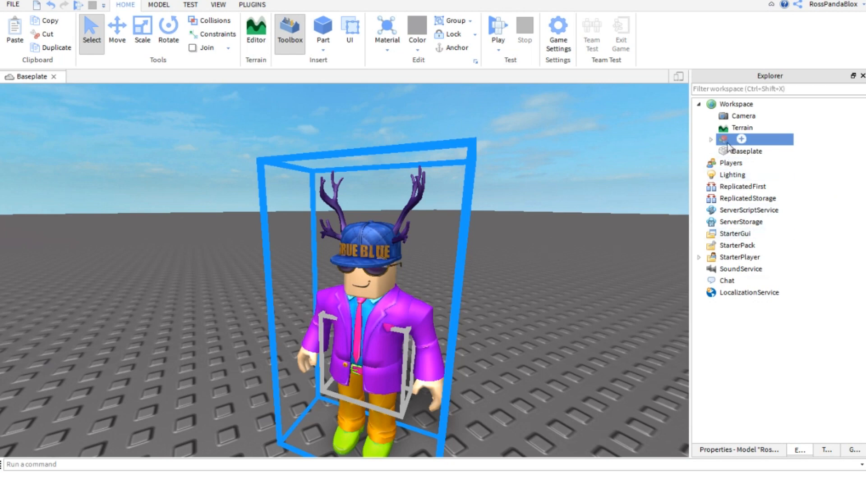
pyautogui.click(699, 140)
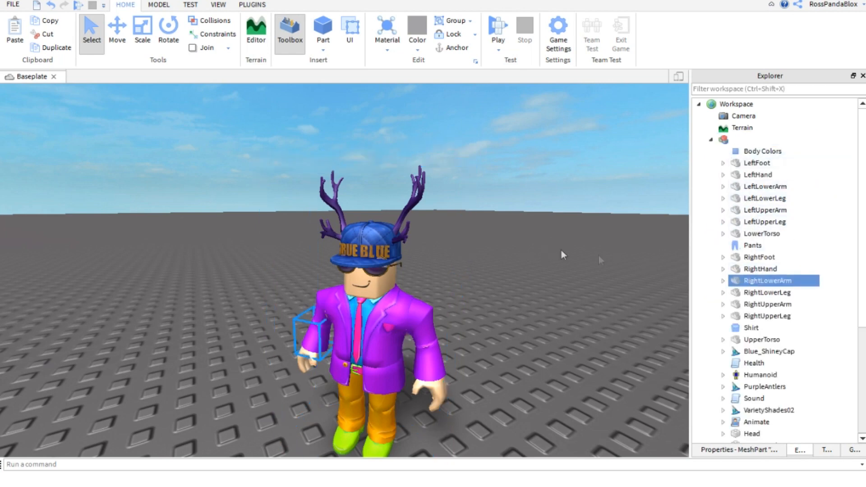
pyautogui.click(168, 29)
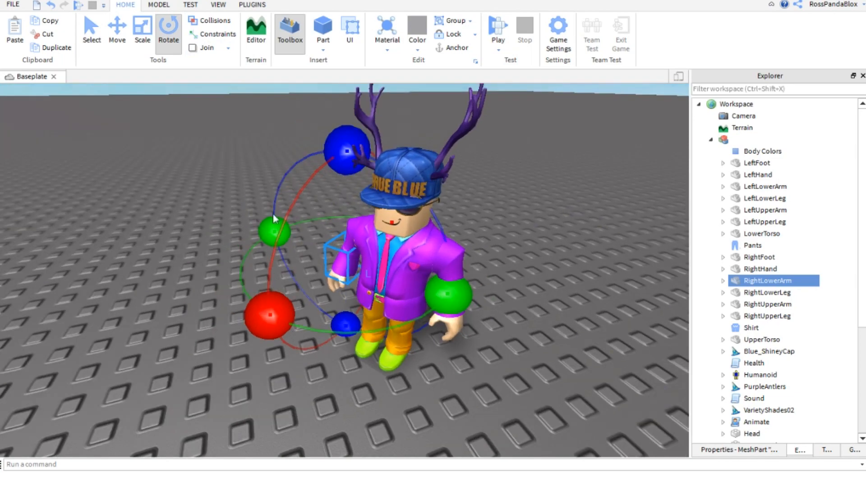